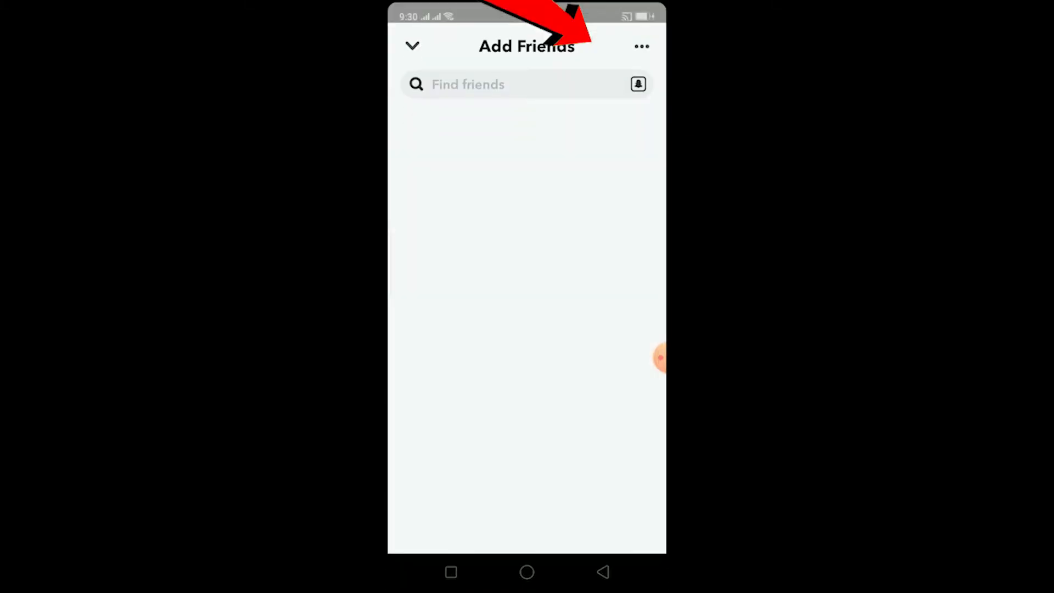
- Search Add Friends for 'messi', browse the matching accounts, then return to the Chat list
{"action": "left_click", "coordinate": [527, 84]}
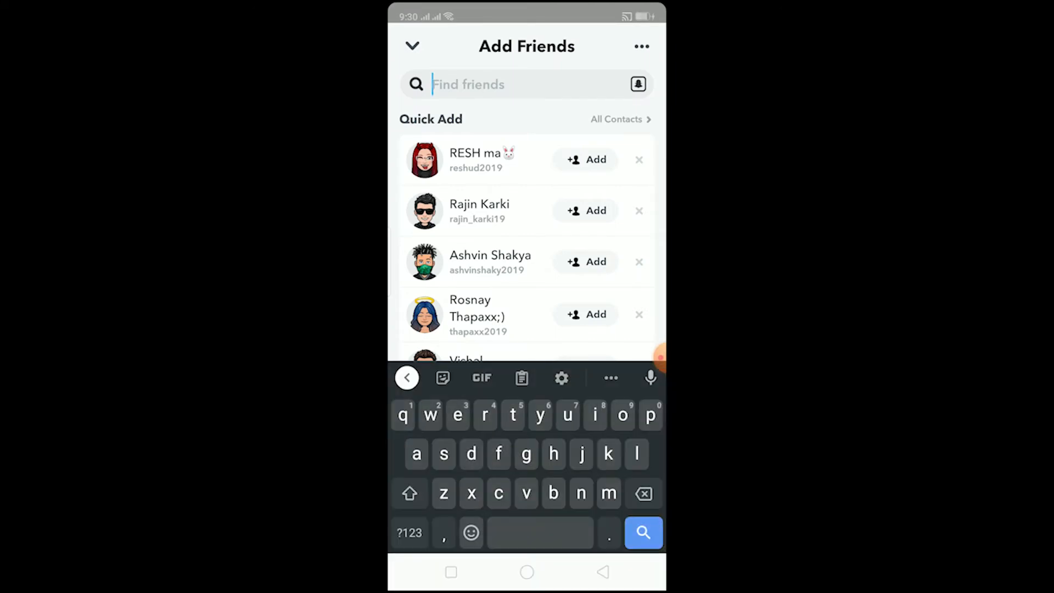
{"action": "type", "text": "messi"}
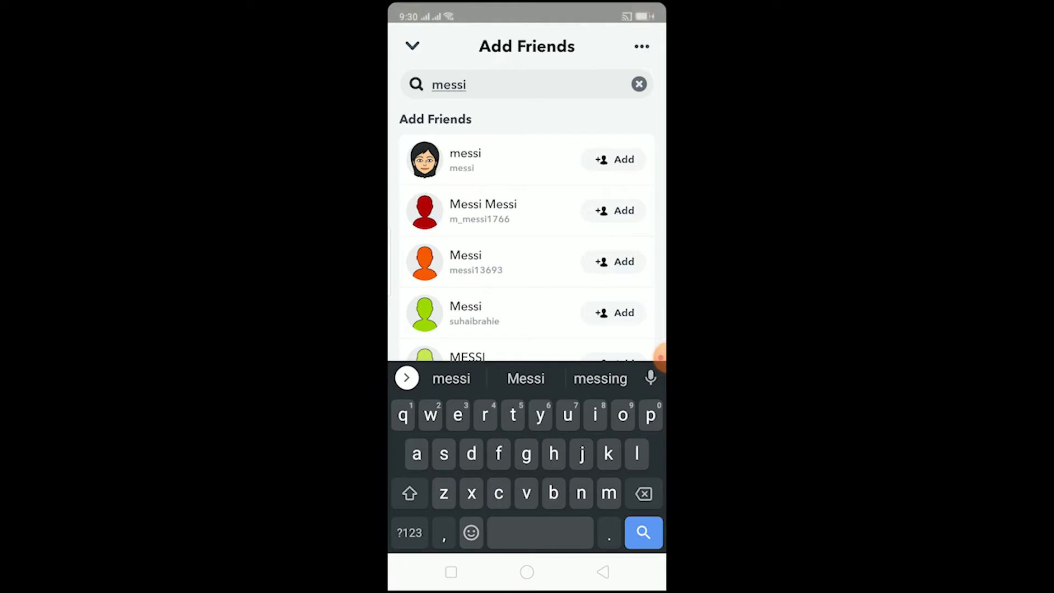
{"action": "left_click", "coordinate": [642, 532]}
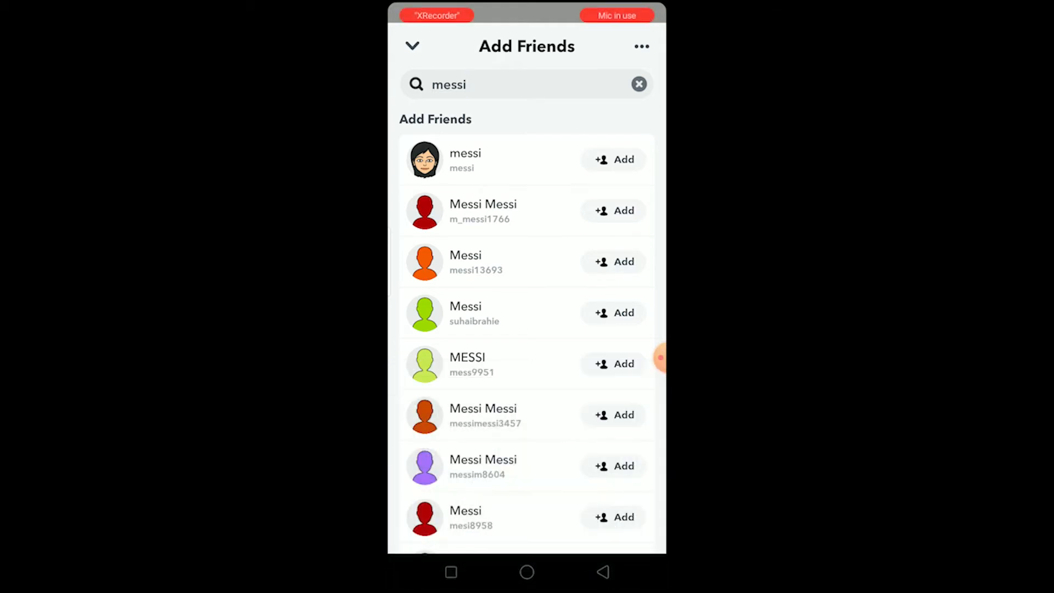
{"action": "left_click", "coordinate": [412, 46]}
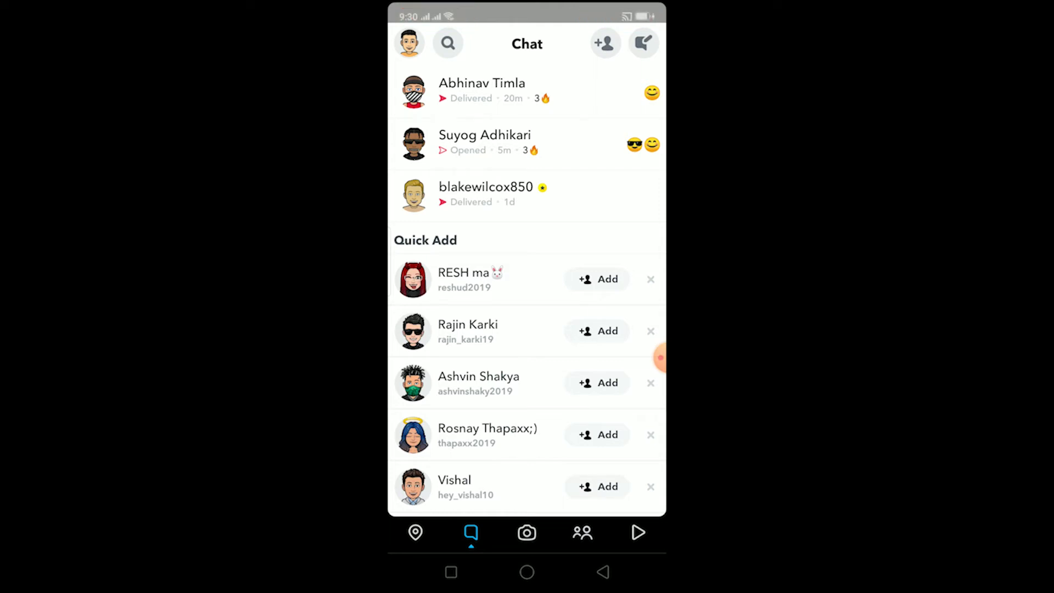
- Open and close Add Friends, then open your own profile showing the Snapcode
{"action": "scroll", "scroll_direction": "up", "scroll_amount": 3}
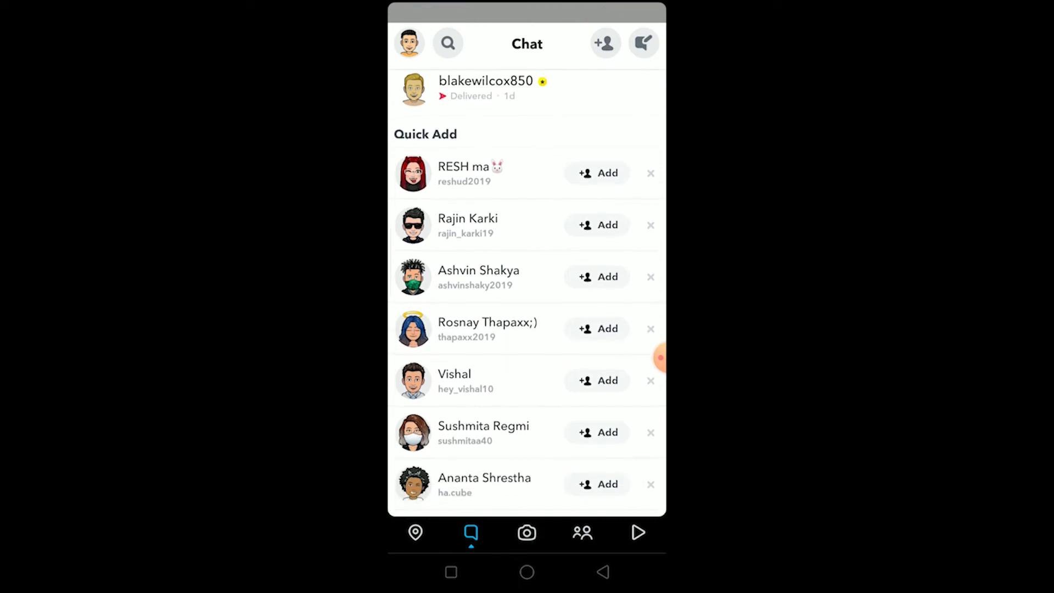
{"action": "scroll", "scroll_direction": "down", "scroll_amount": 3}
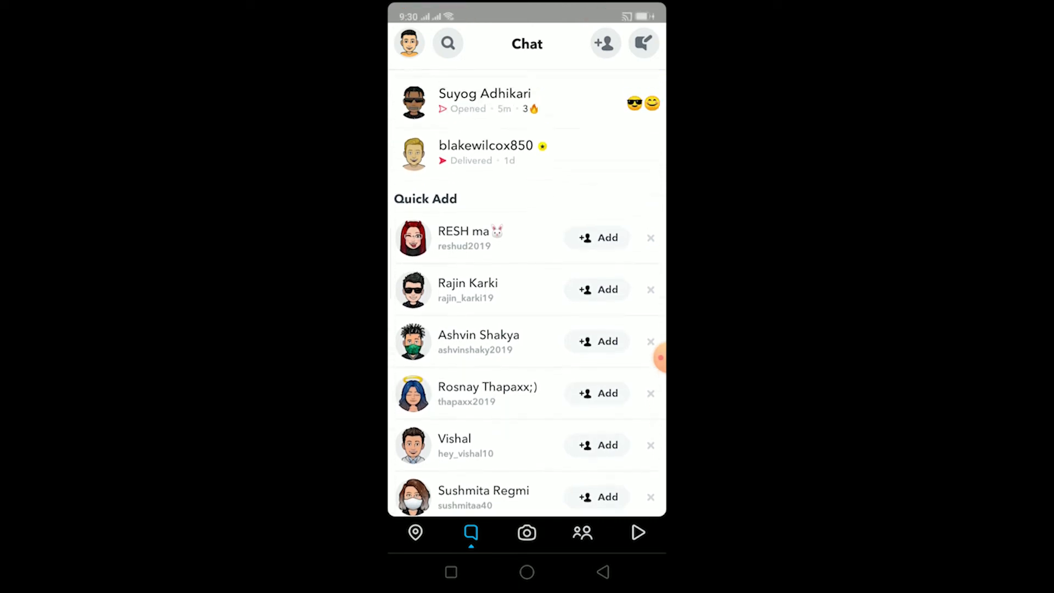
{"action": "scroll", "scroll_direction": "down", "scroll_amount": 3}
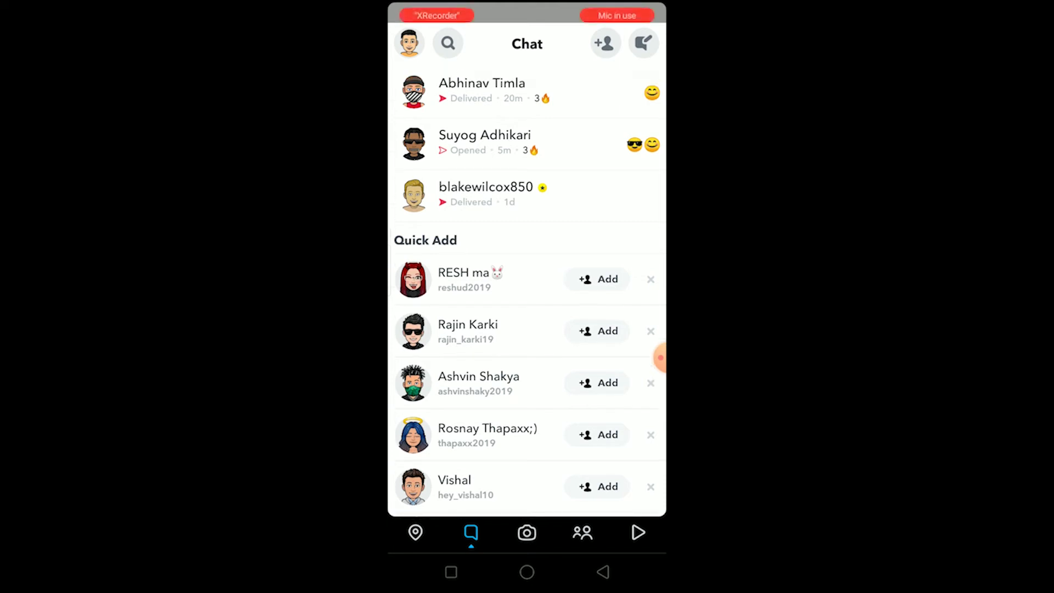
{"action": "left_click", "coordinate": [603, 43]}
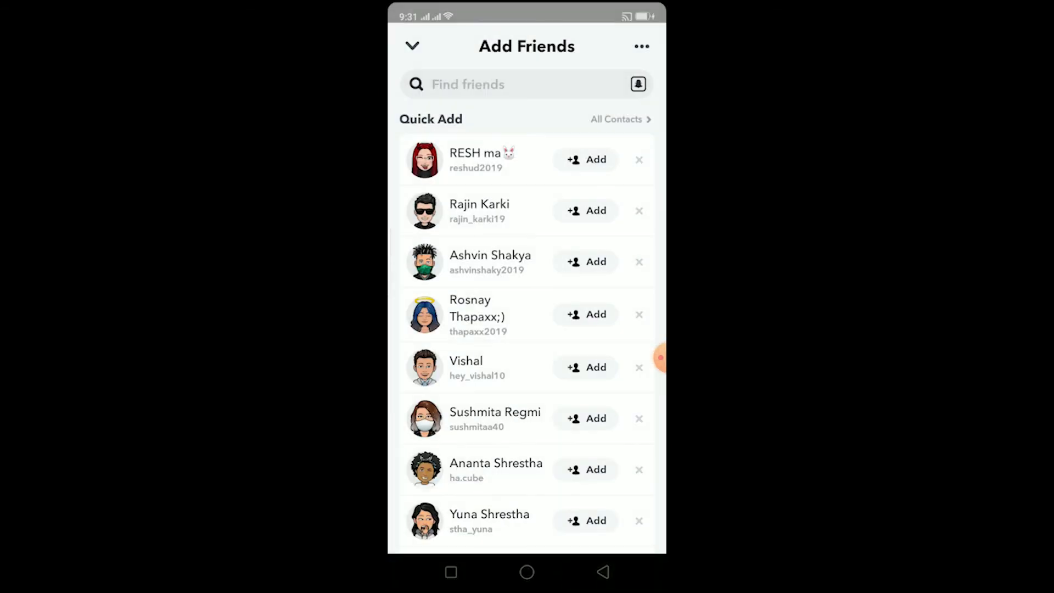
{"action": "left_click", "coordinate": [412, 46]}
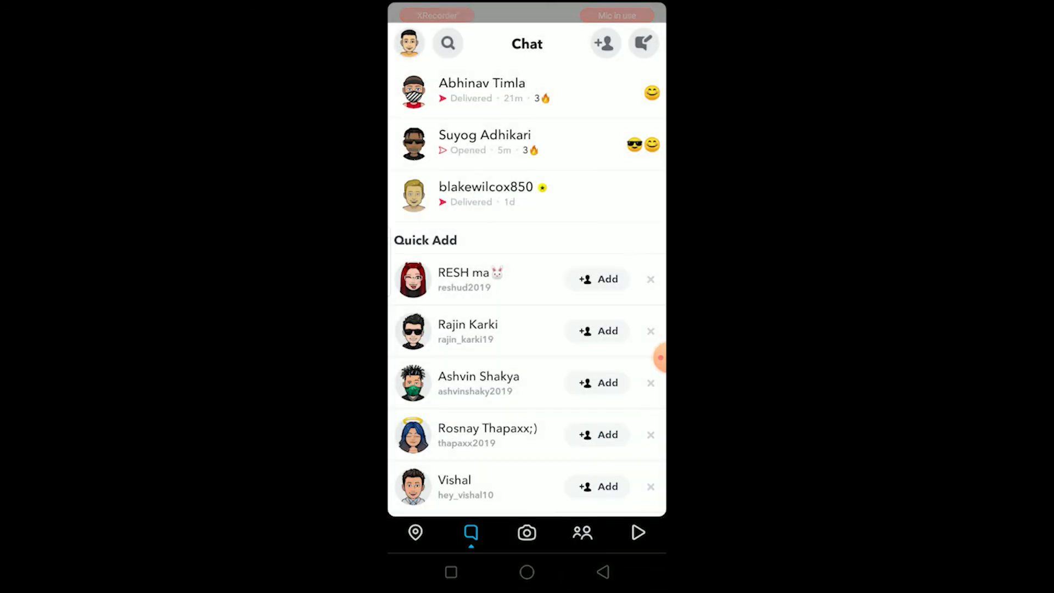
{"action": "left_click", "coordinate": [410, 43]}
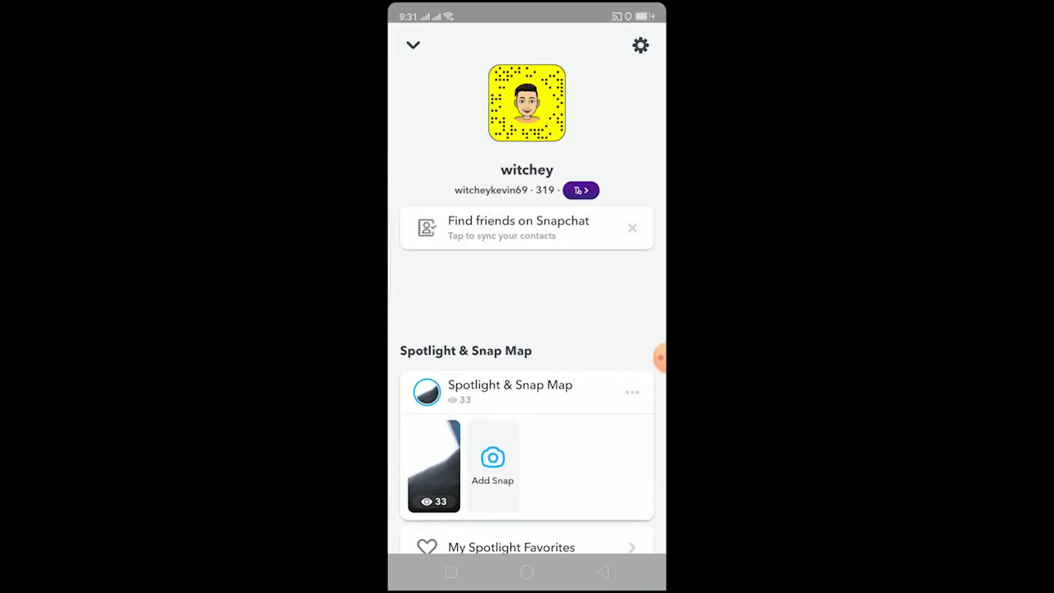
- Save your Snapcode to the camera roll from its profile popup
{"action": "left_click", "coordinate": [526, 102]}
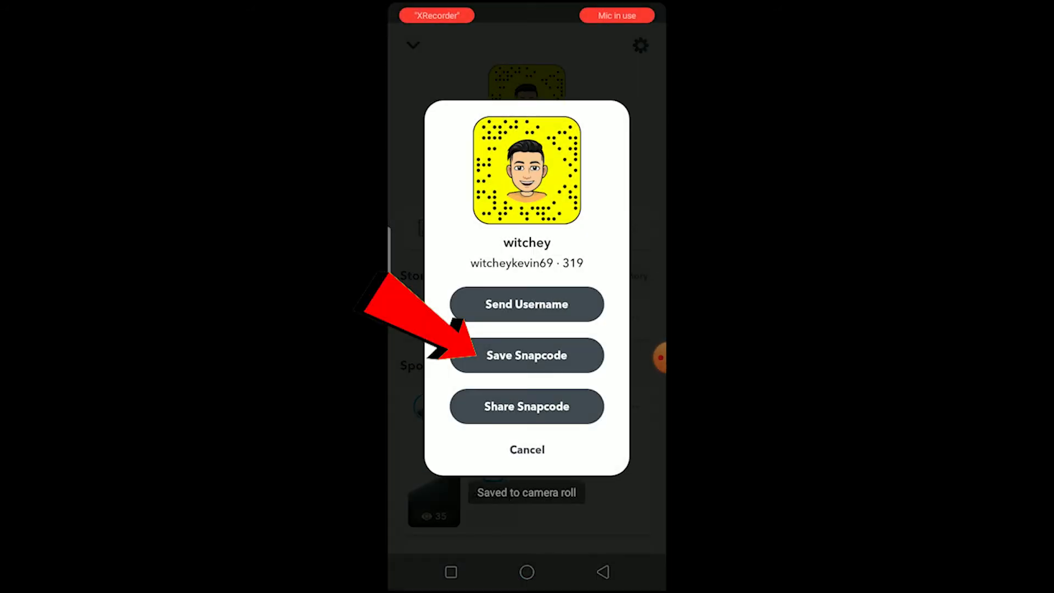
{"action": "left_click", "coordinate": [527, 355]}
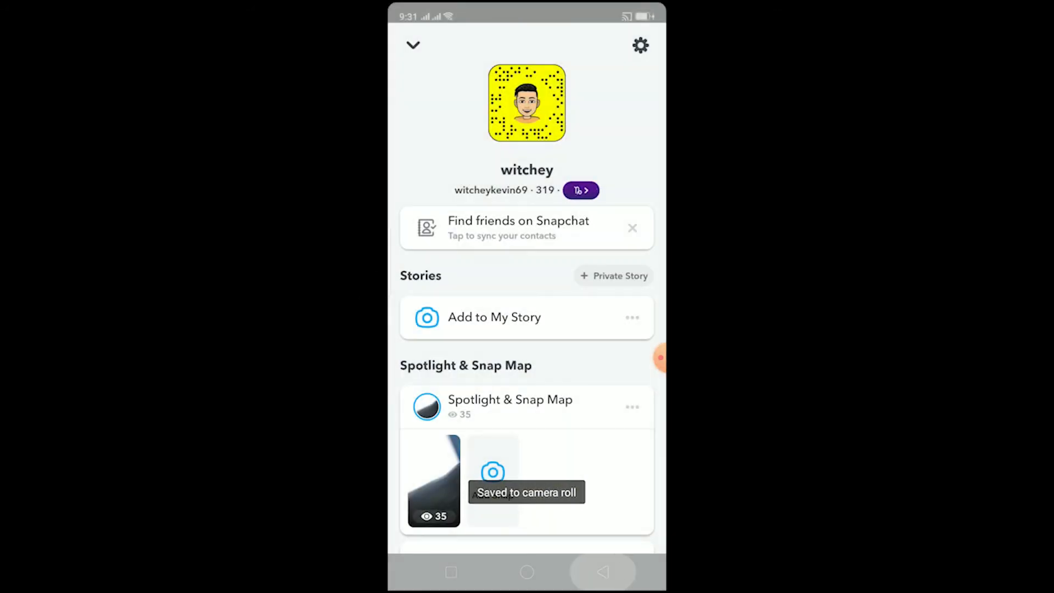